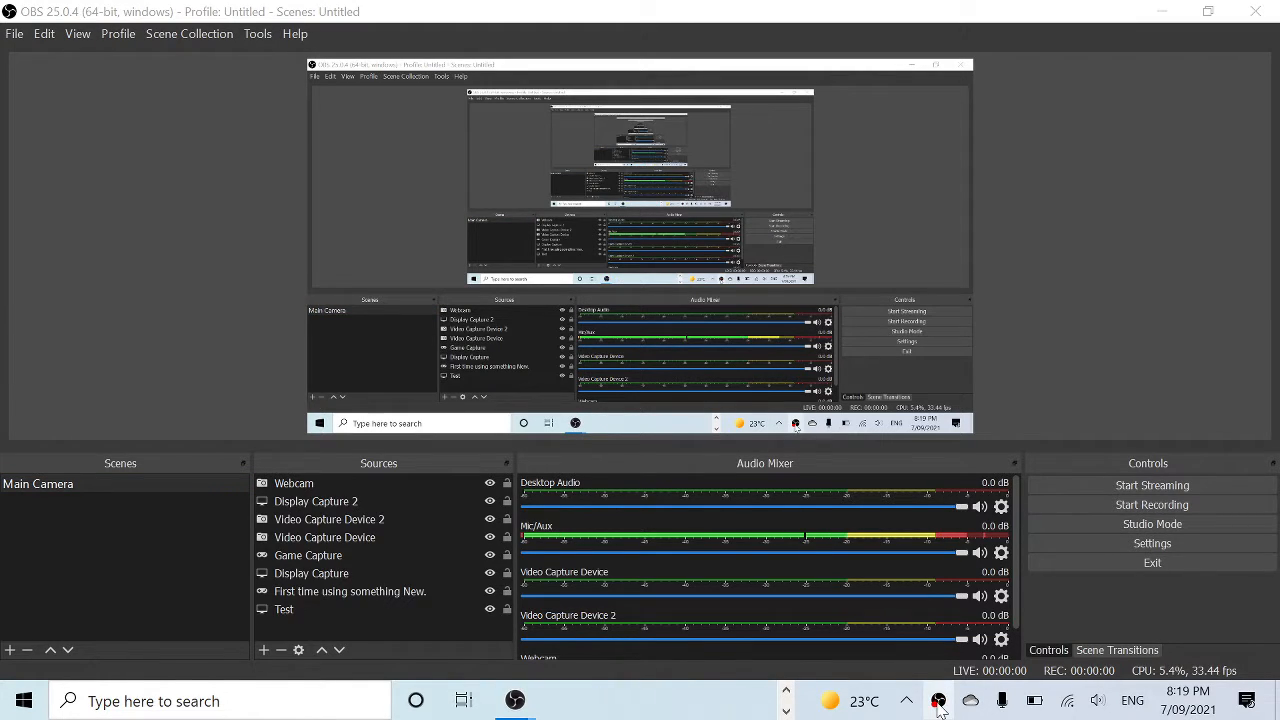
Start the OBS screen recording and bring the Edge browser with Roblox to the front
left_click(1152, 504)
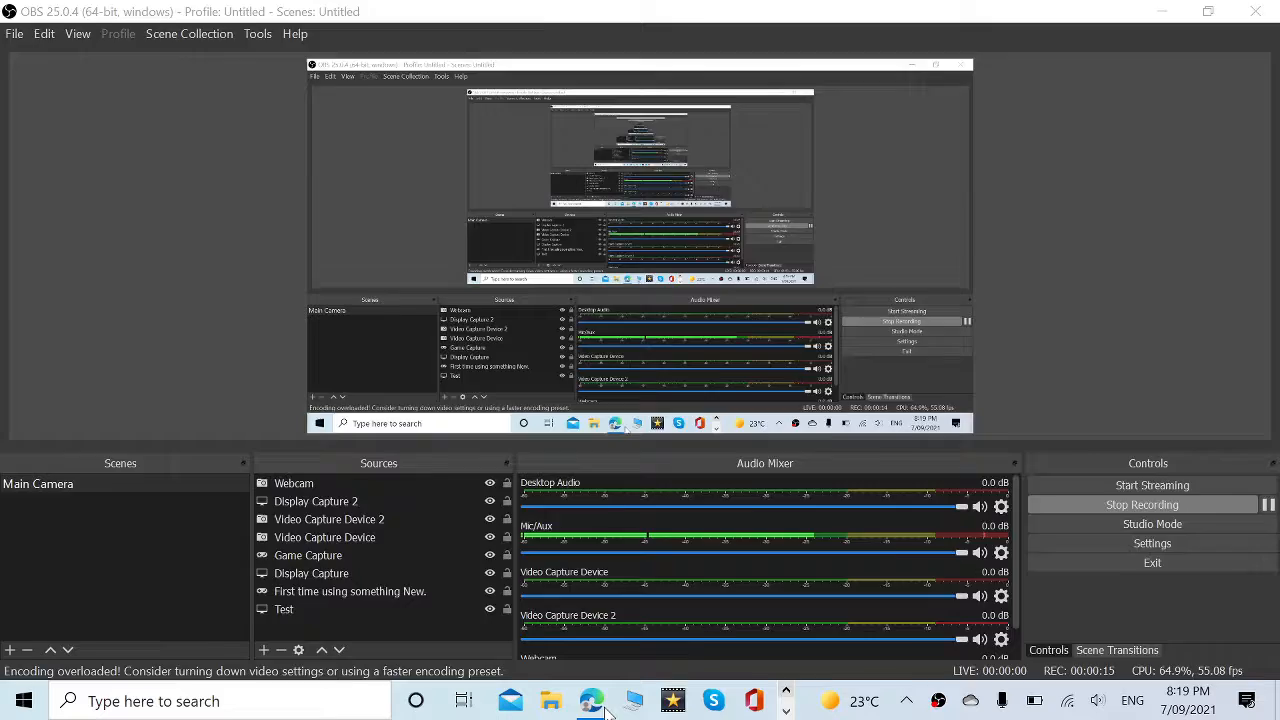
left_click(592, 700)
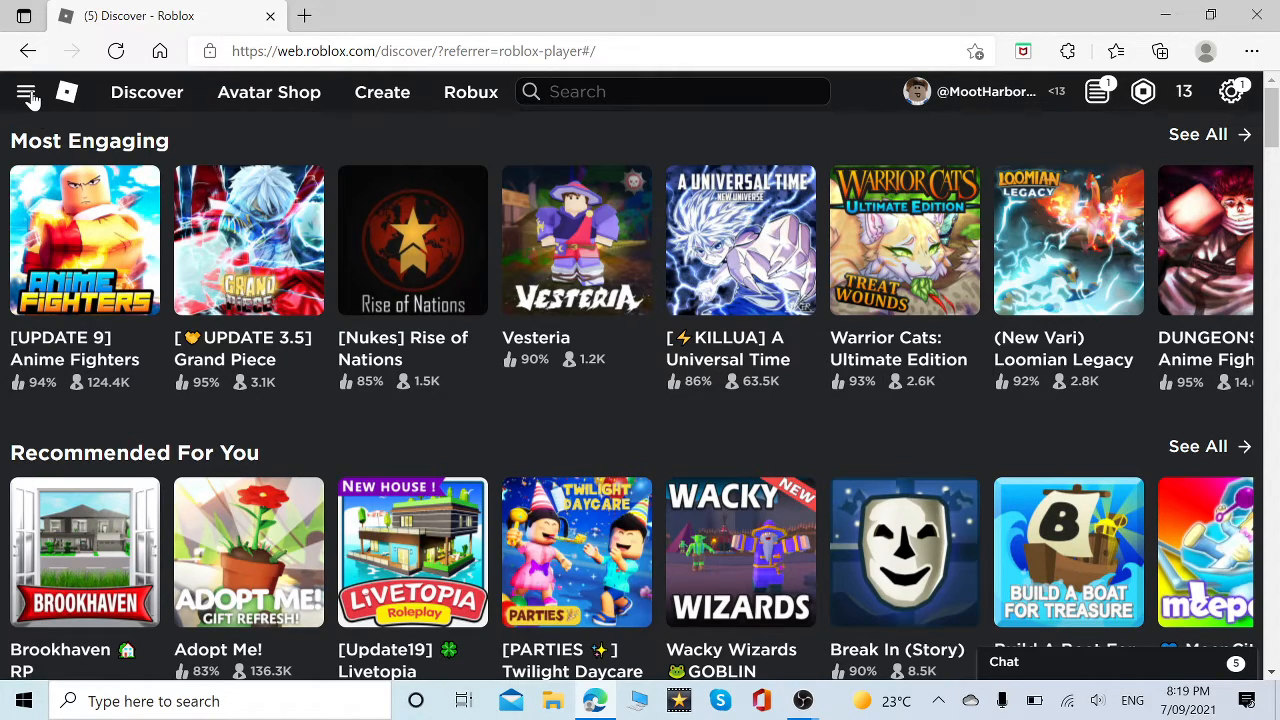
Search Roblox experiences for 'Tower Simulator' from the site search bar
left_click(26, 92)
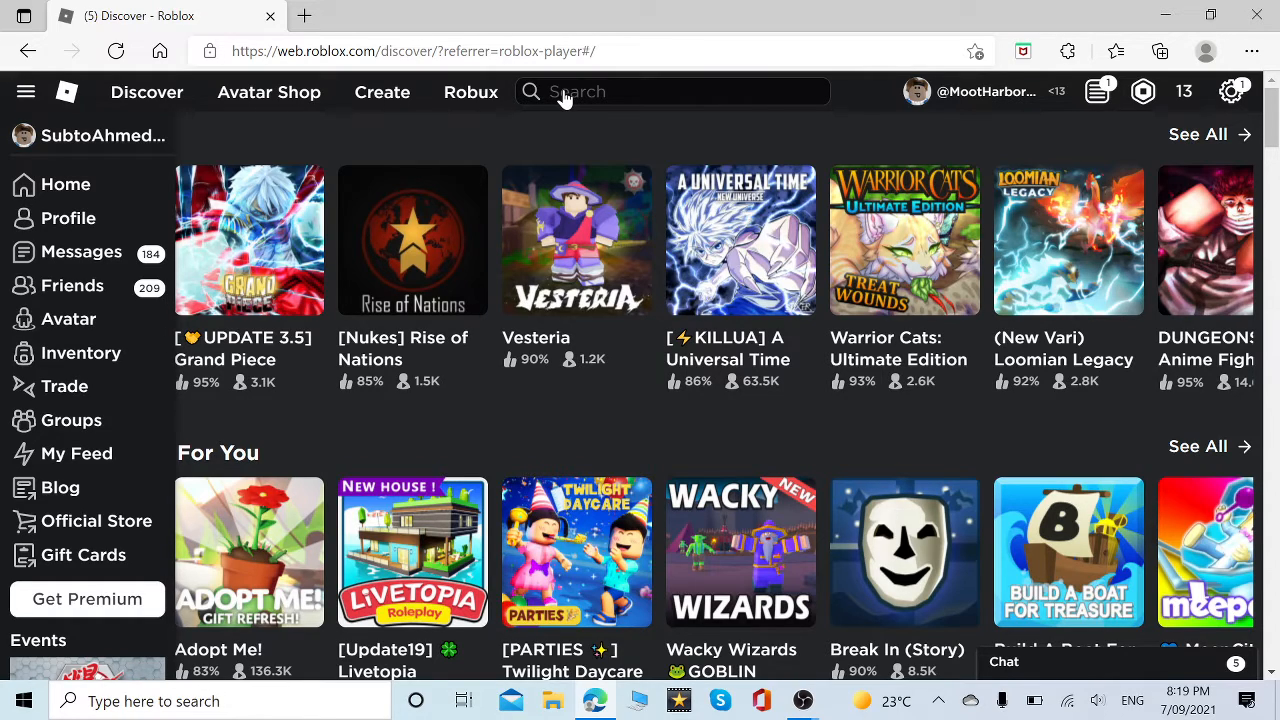
left_click(670, 92)
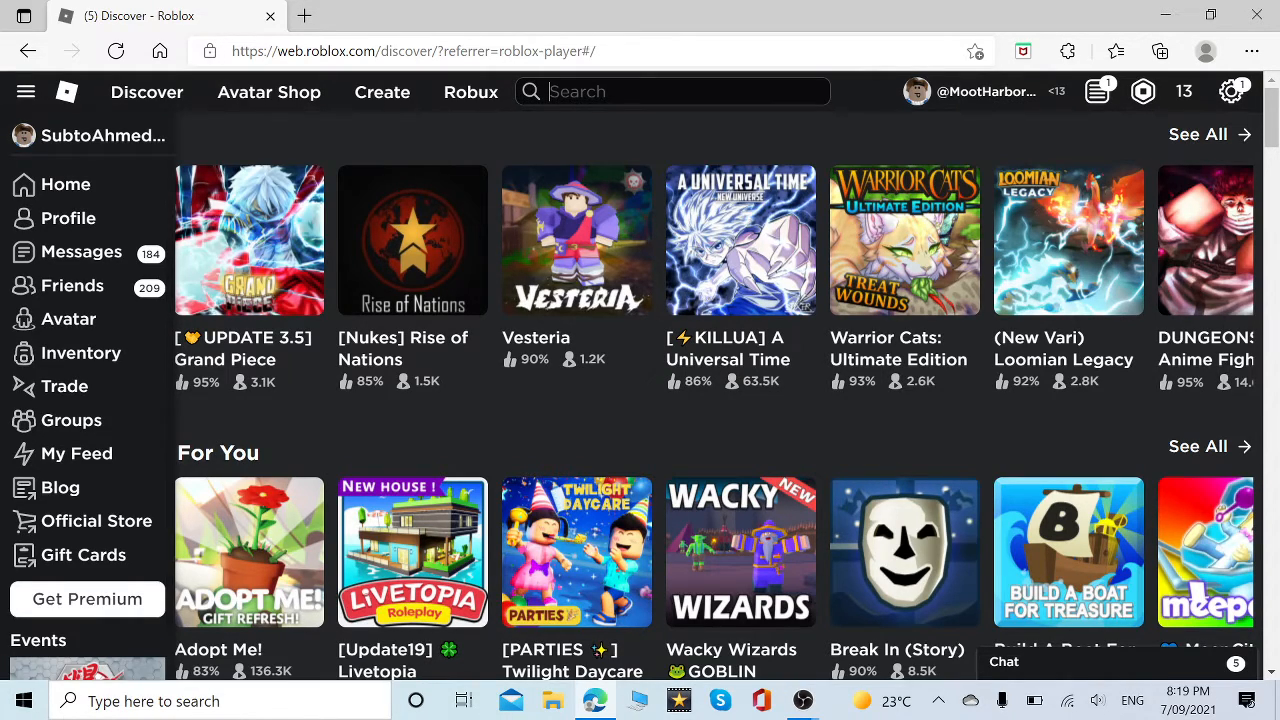
type("Tower Wimulator")
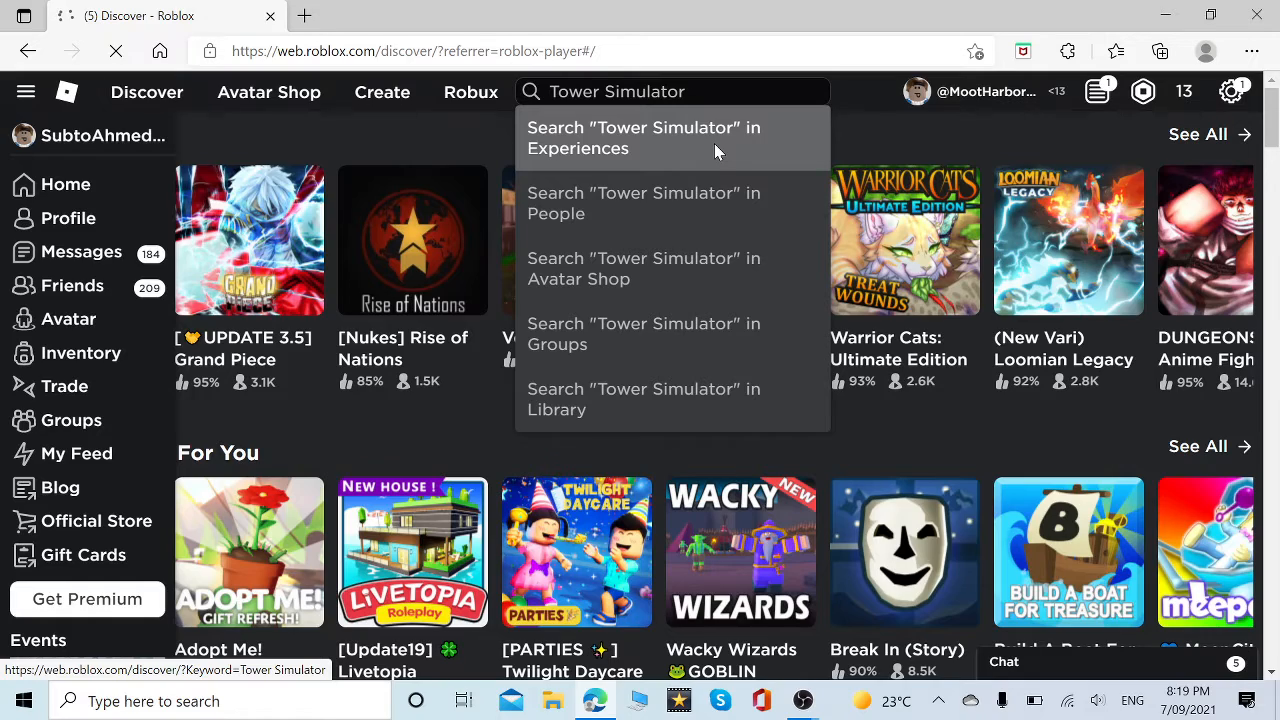
left_click(644, 138)
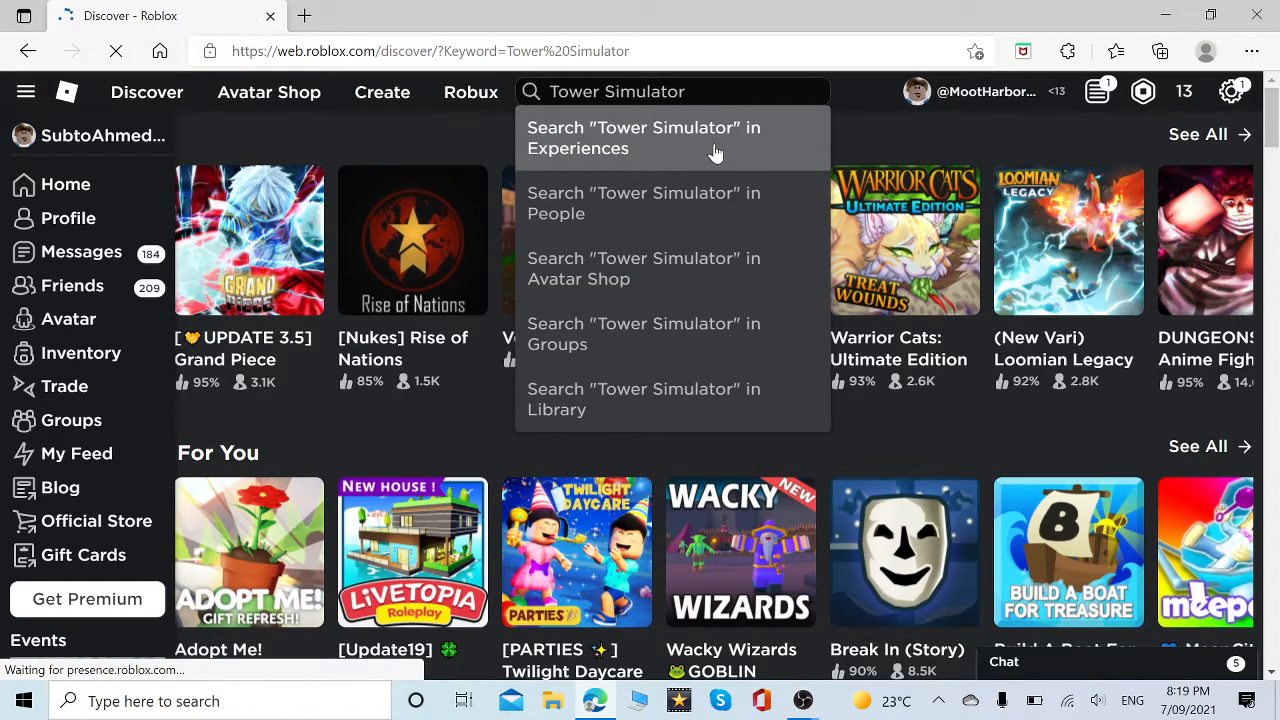
left_click(644, 136)
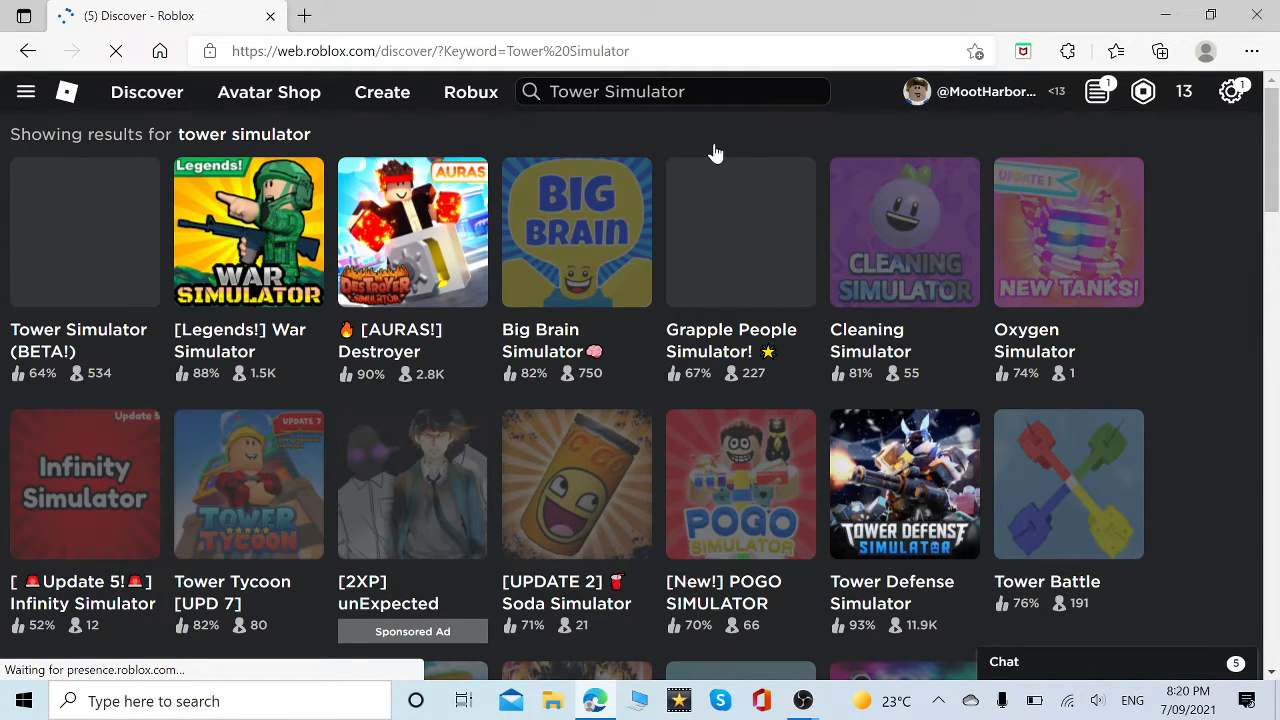
Open the Tower Simulator (BETA!) game page from the search results
left_click(84, 232)
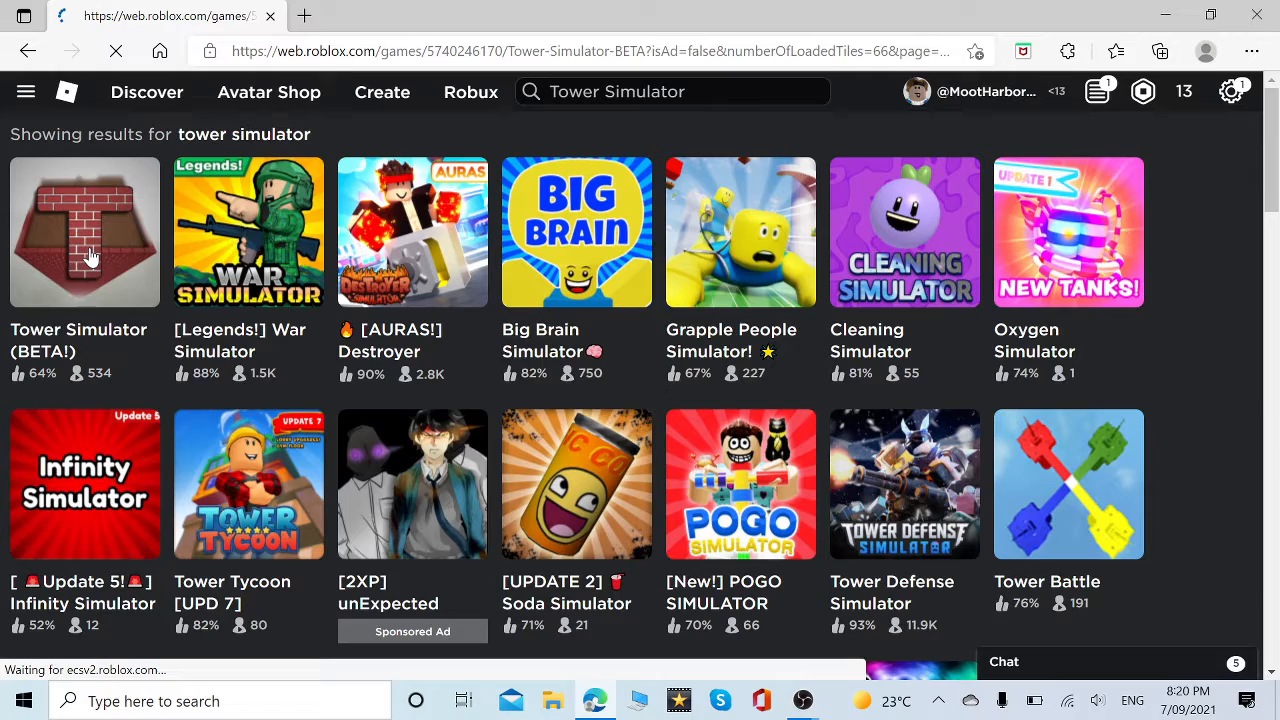
left_click(84, 232)
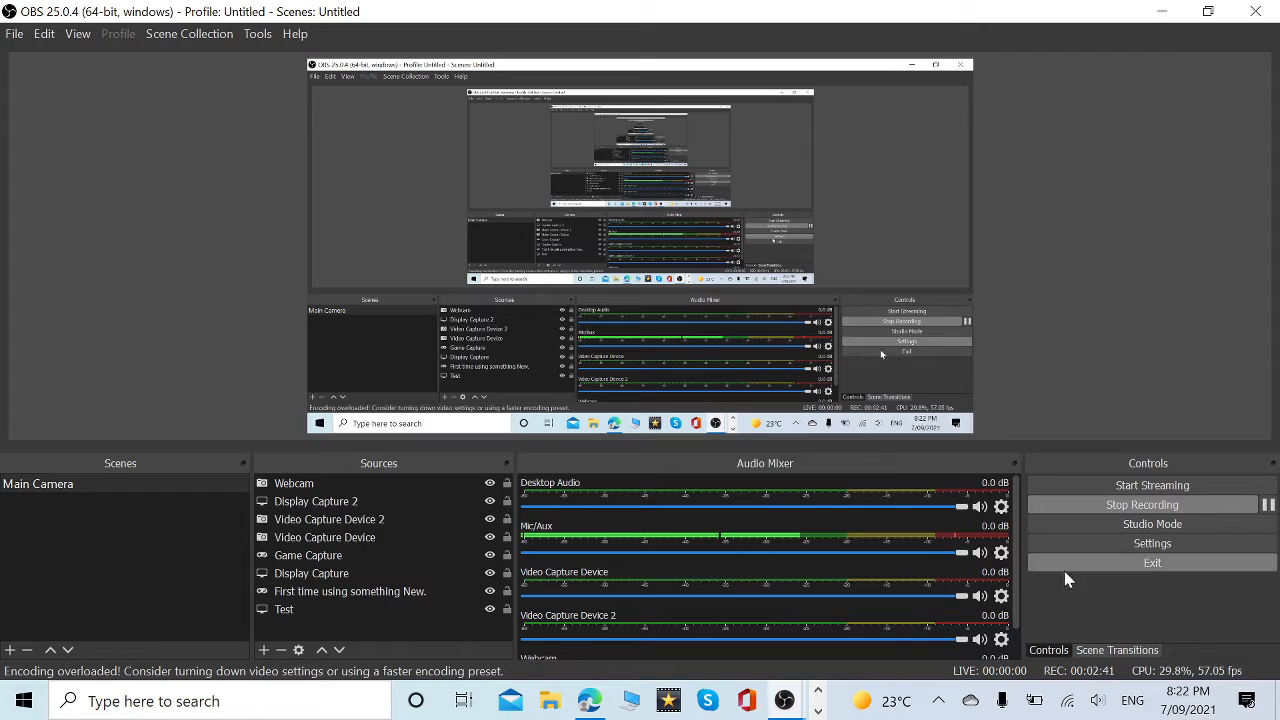
left_click(588, 700)
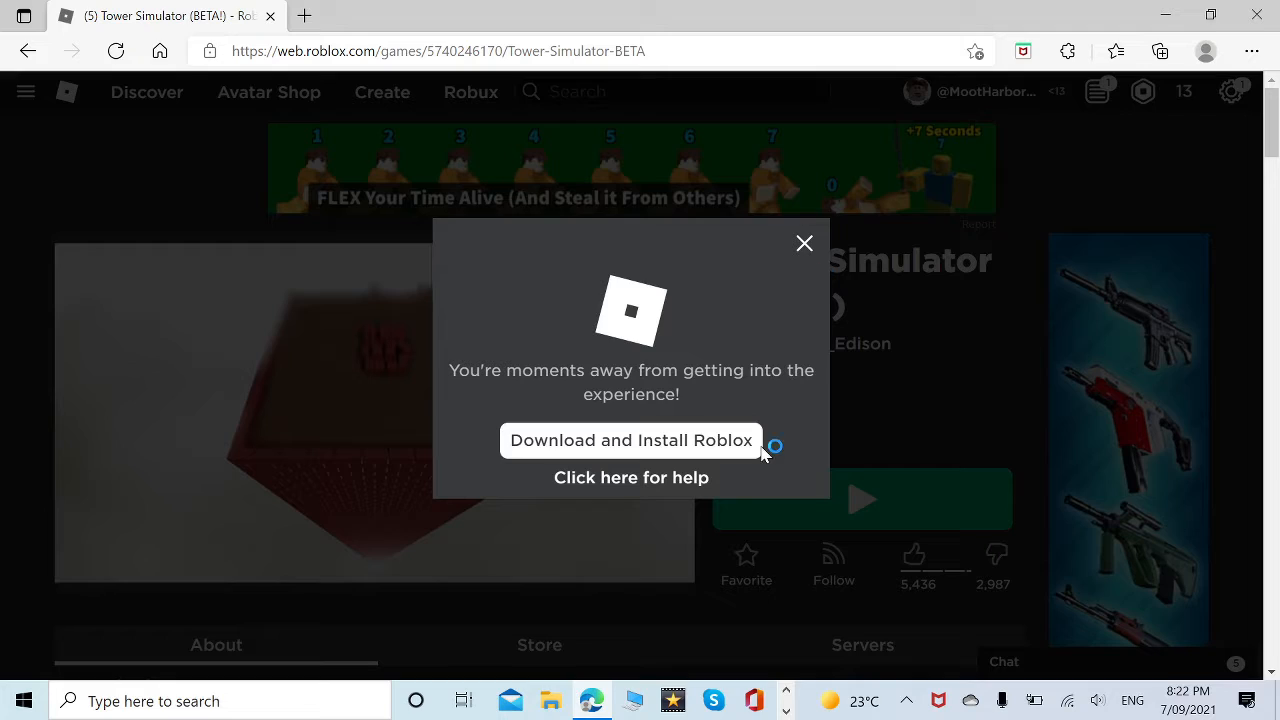
mouse_move(436, 656)
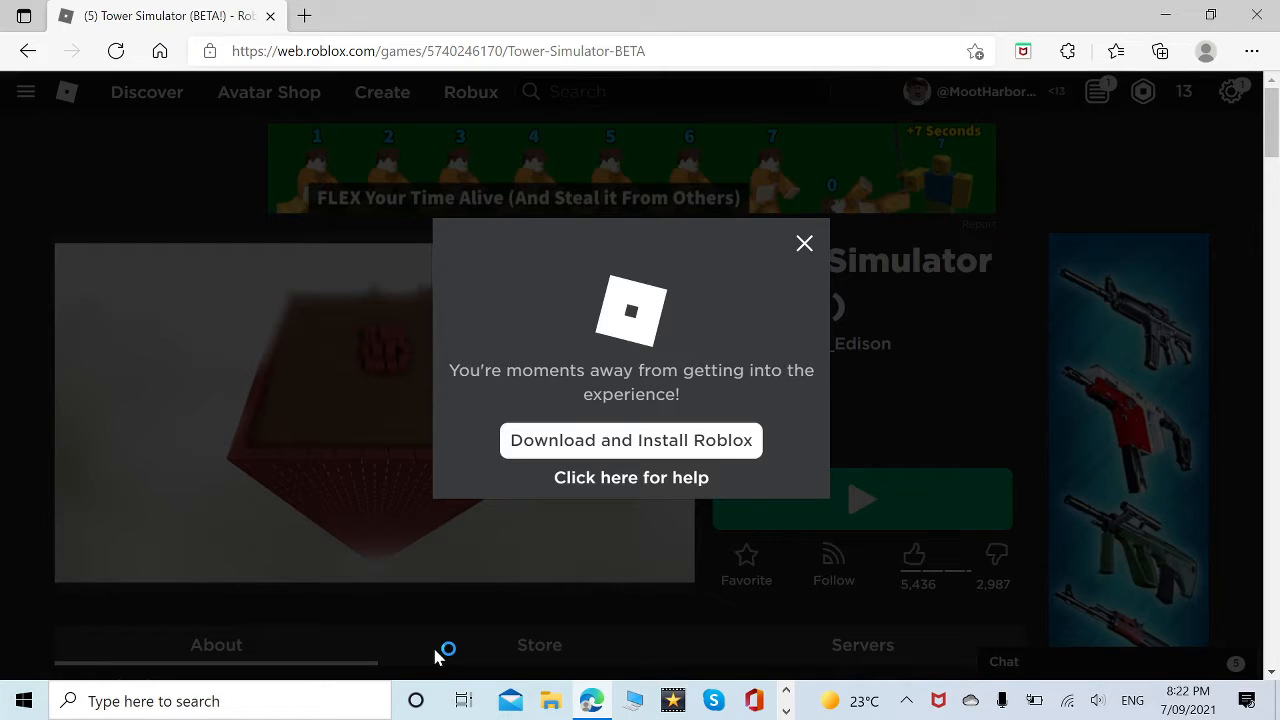
mouse_move(718, 284)
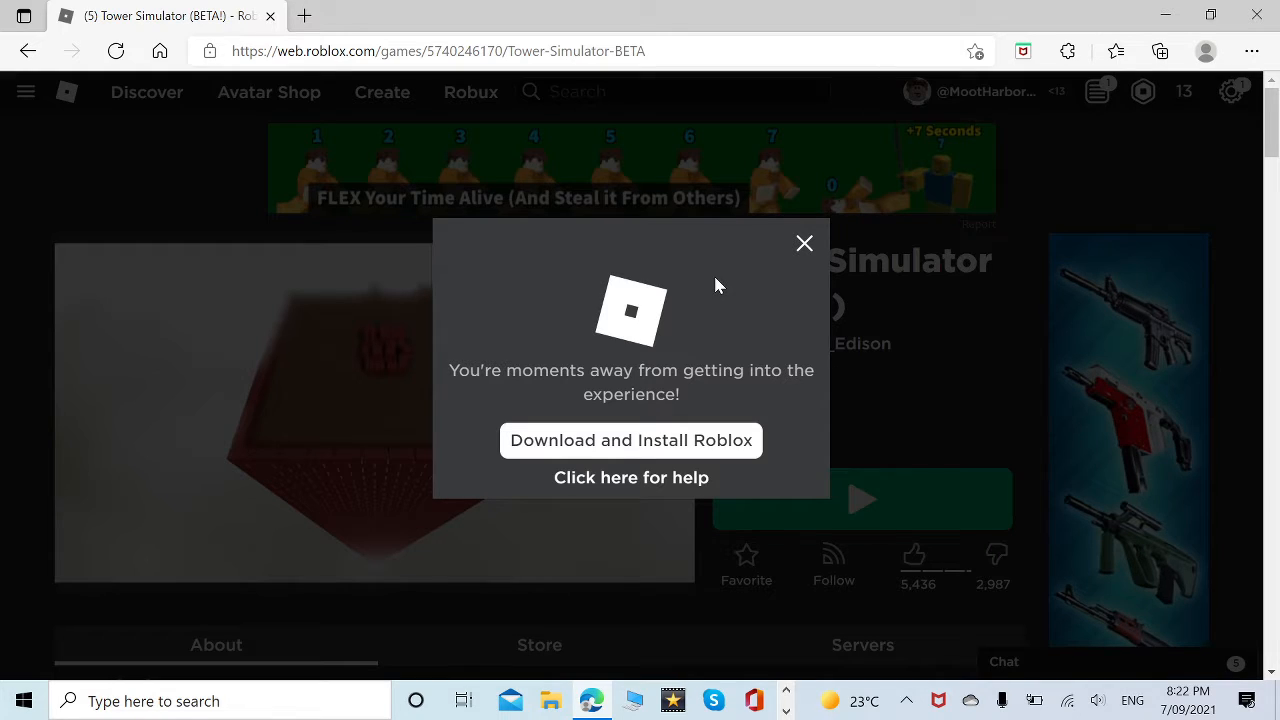
left_click(804, 244)
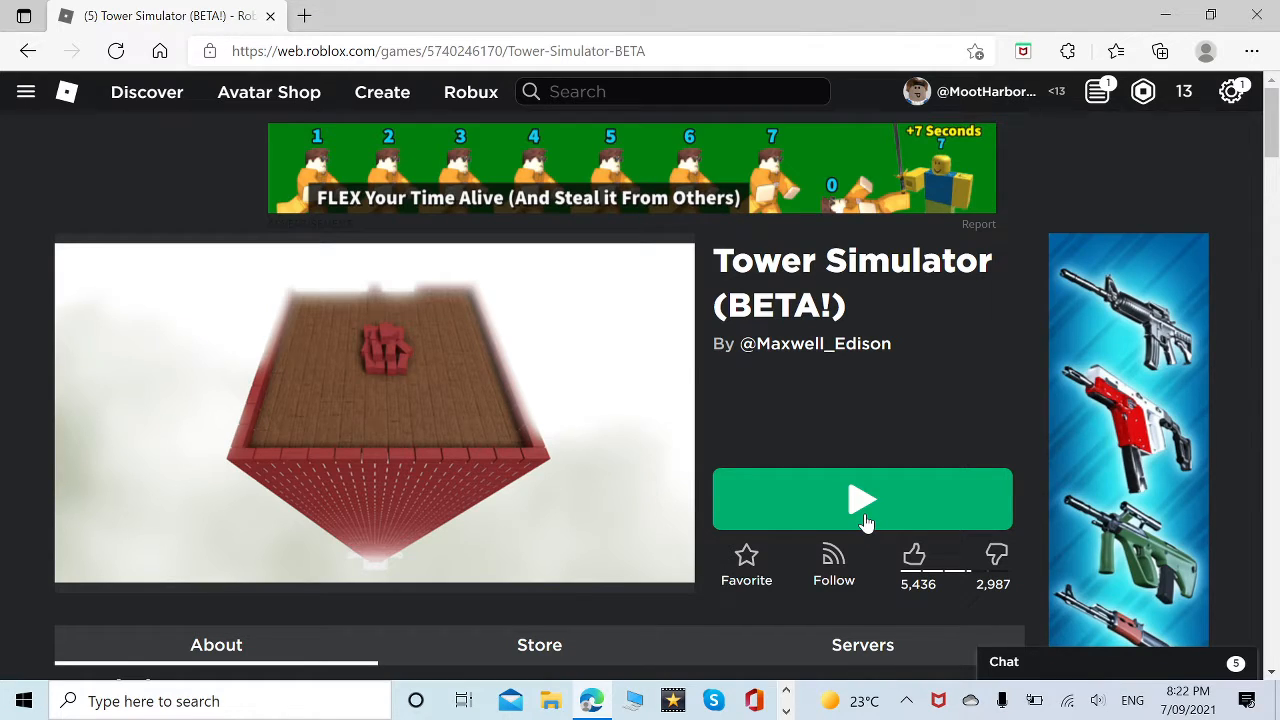
left_click(862, 500)
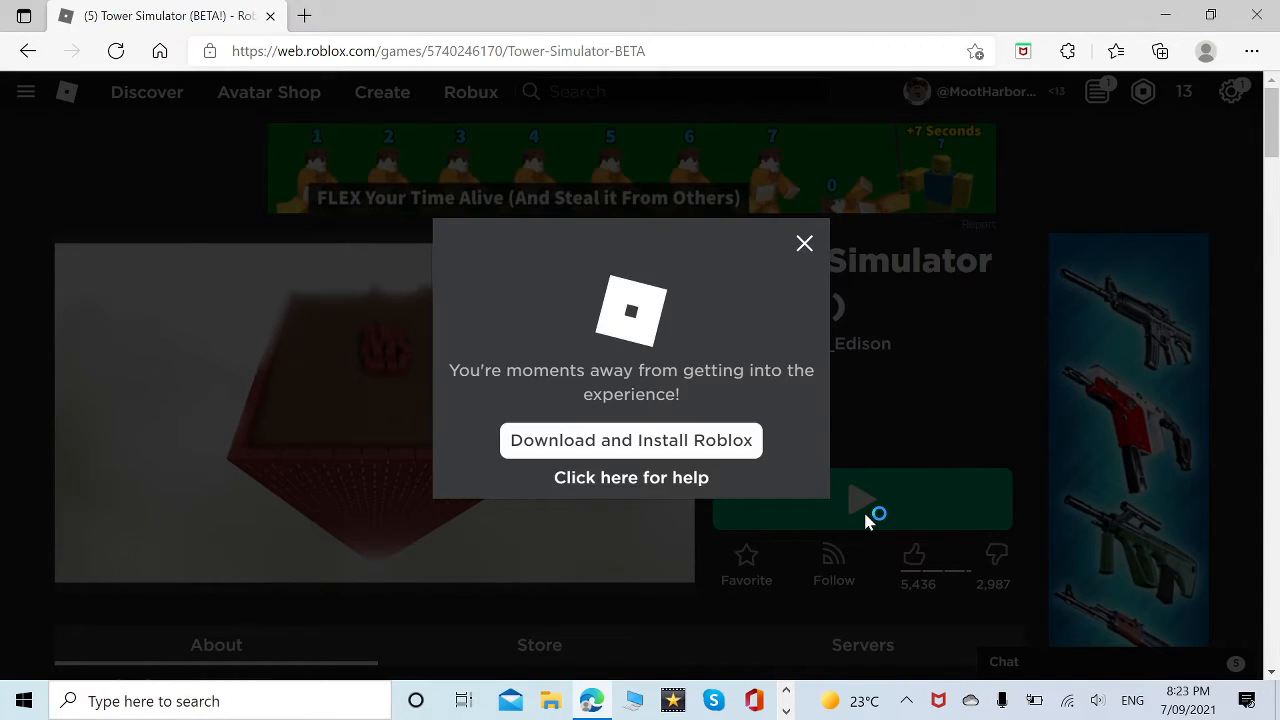
Dismiss the install prompt, launch Tower Simulator (BETA!) again, and dismiss the prompt once more
left_click(804, 242)
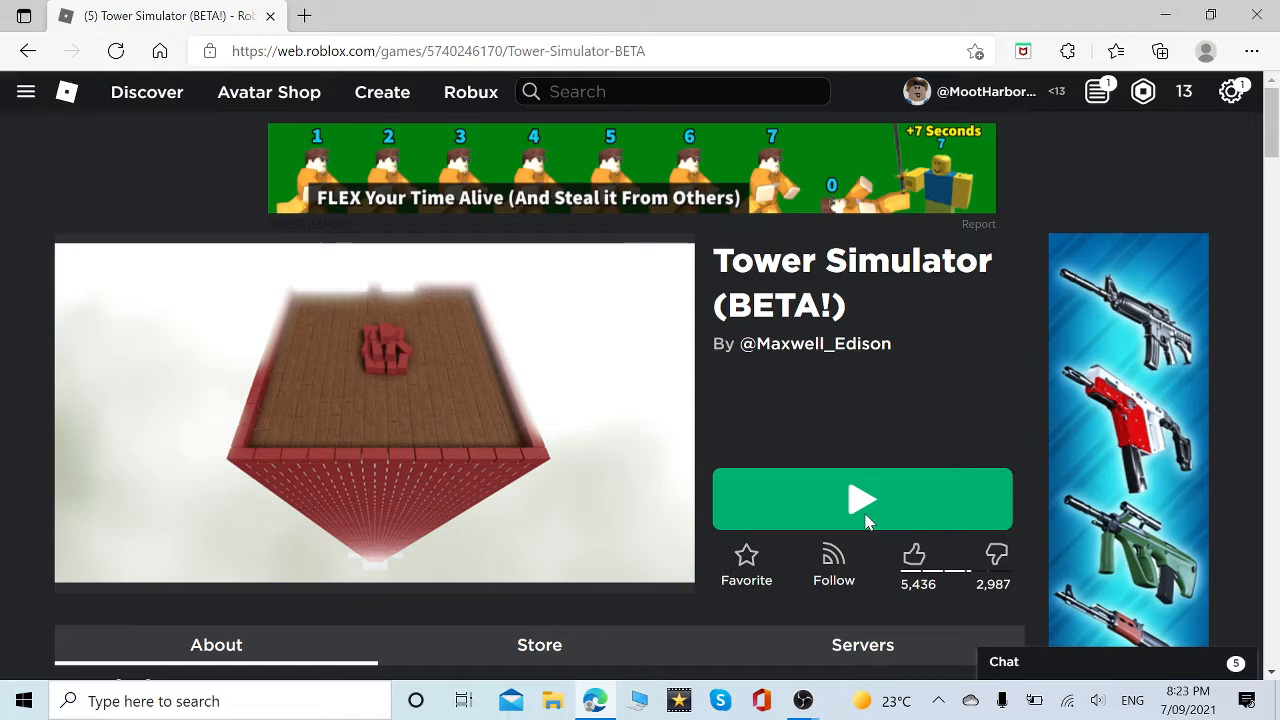
left_click(862, 500)
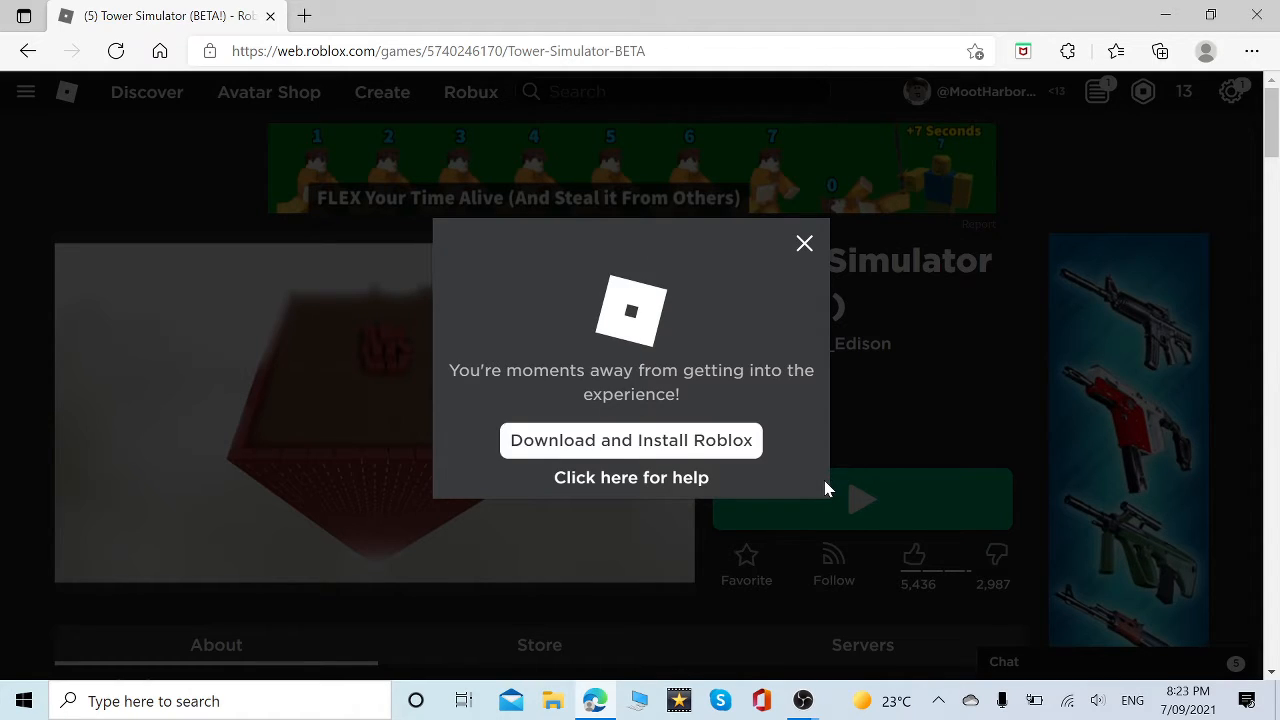
mouse_move(838, 480)
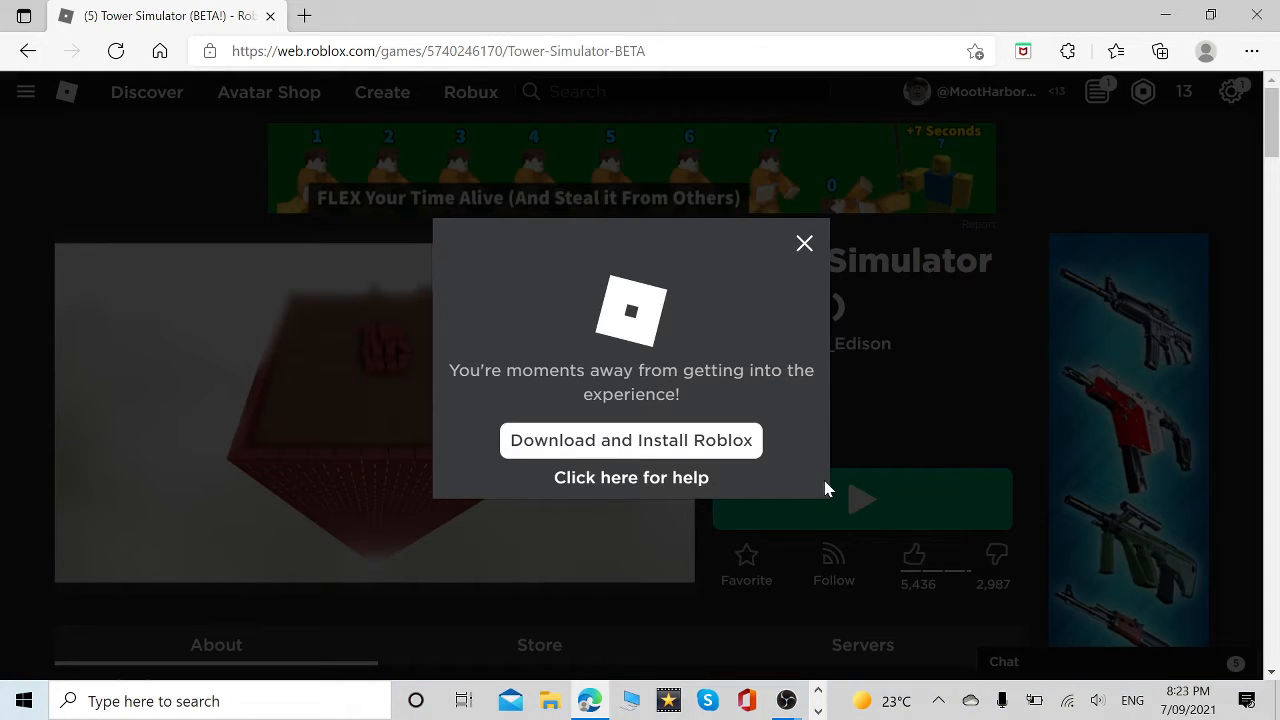
left_click(804, 244)
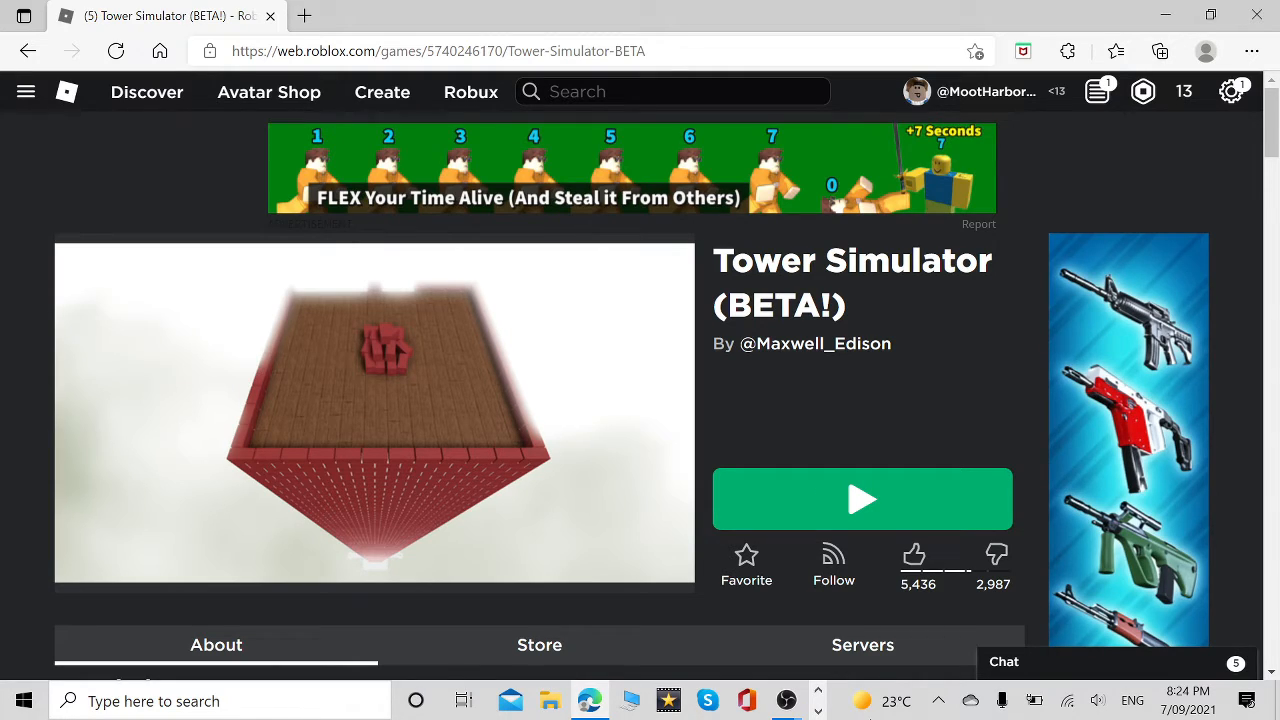
Launch Tower Simulator (BETA!) with Play, bringing up the Starting Roblox dialog
left_click(862, 500)
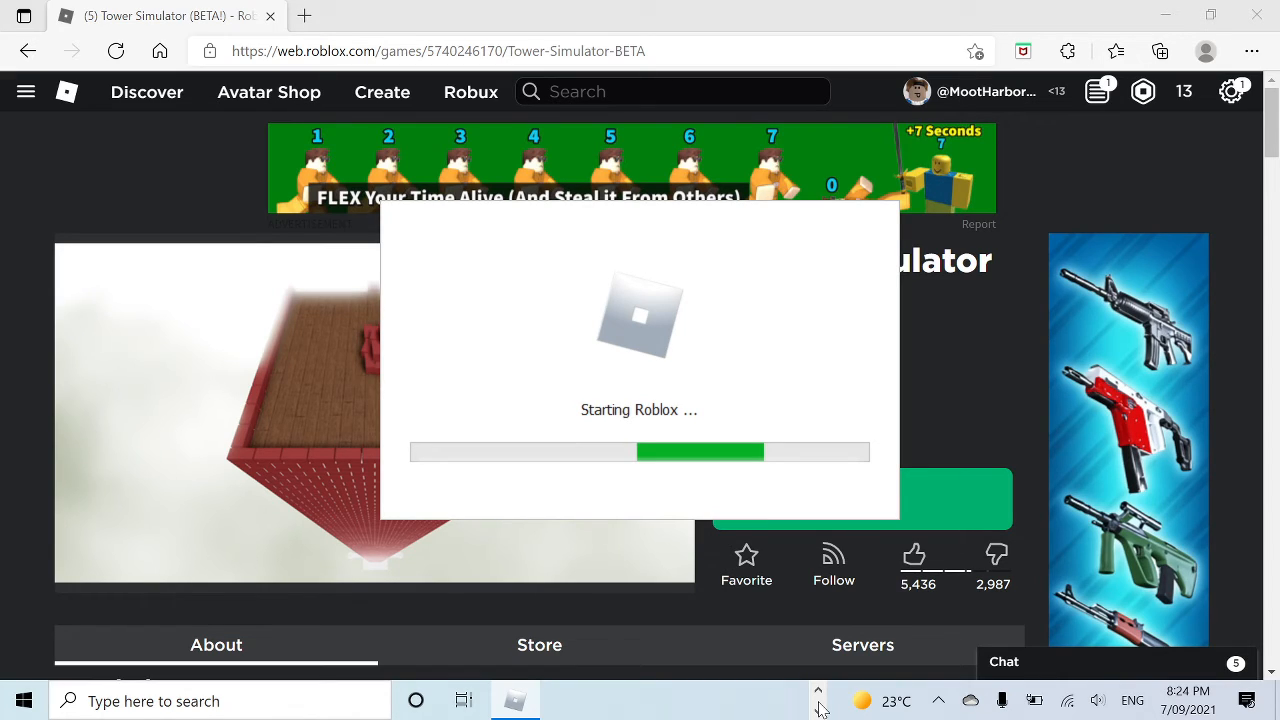
Reopen the Roblox Player from its taskbar jump list so the loading dialog shows
right_click(514, 700)
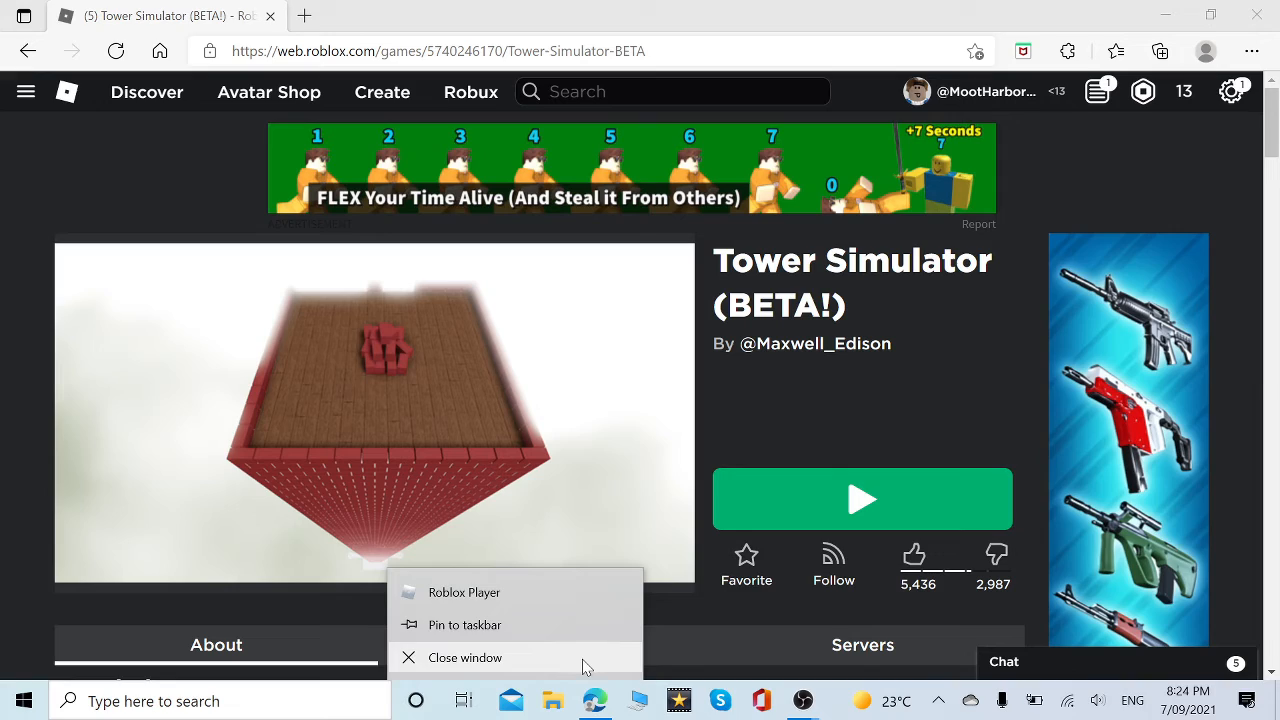
mouse_move(576, 600)
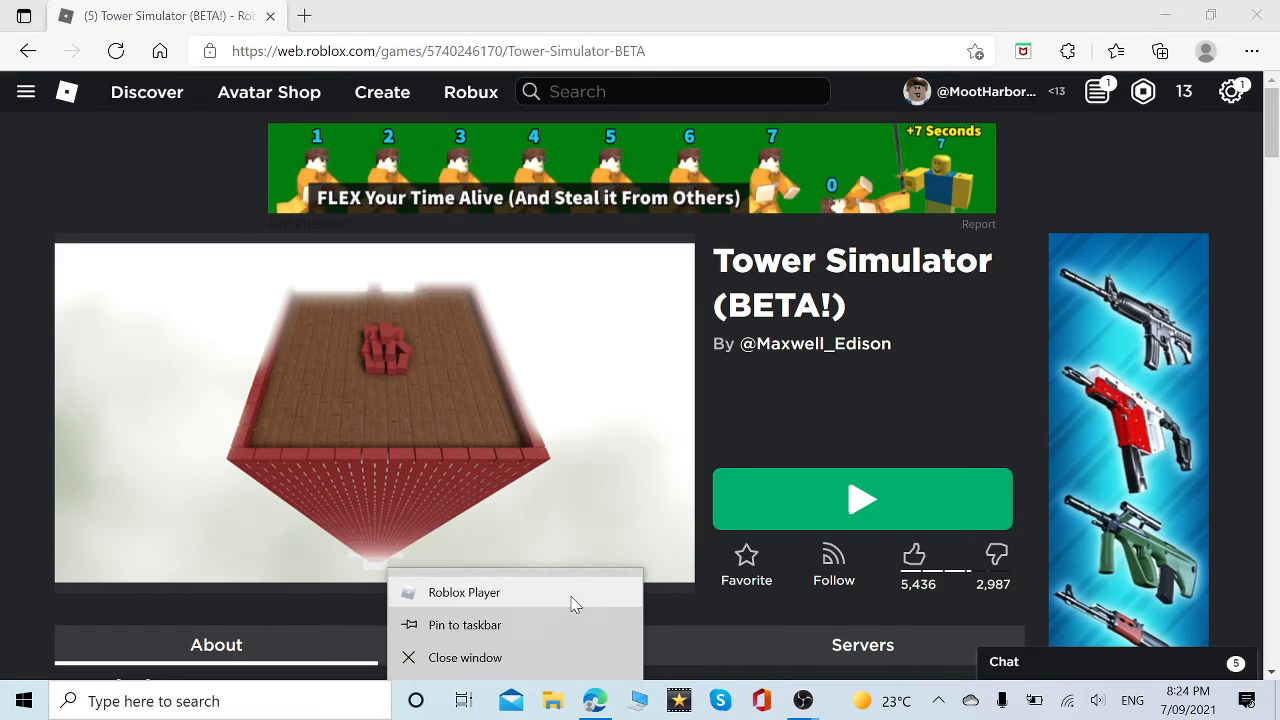
left_click(464, 592)
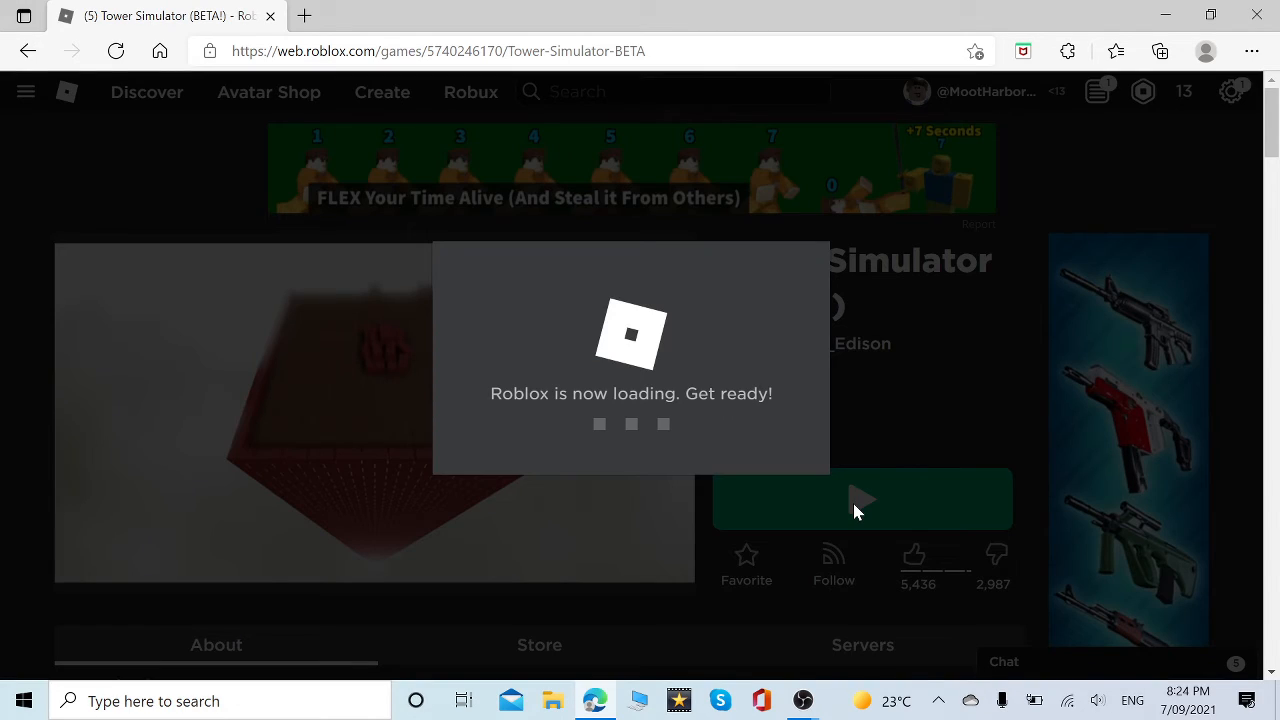